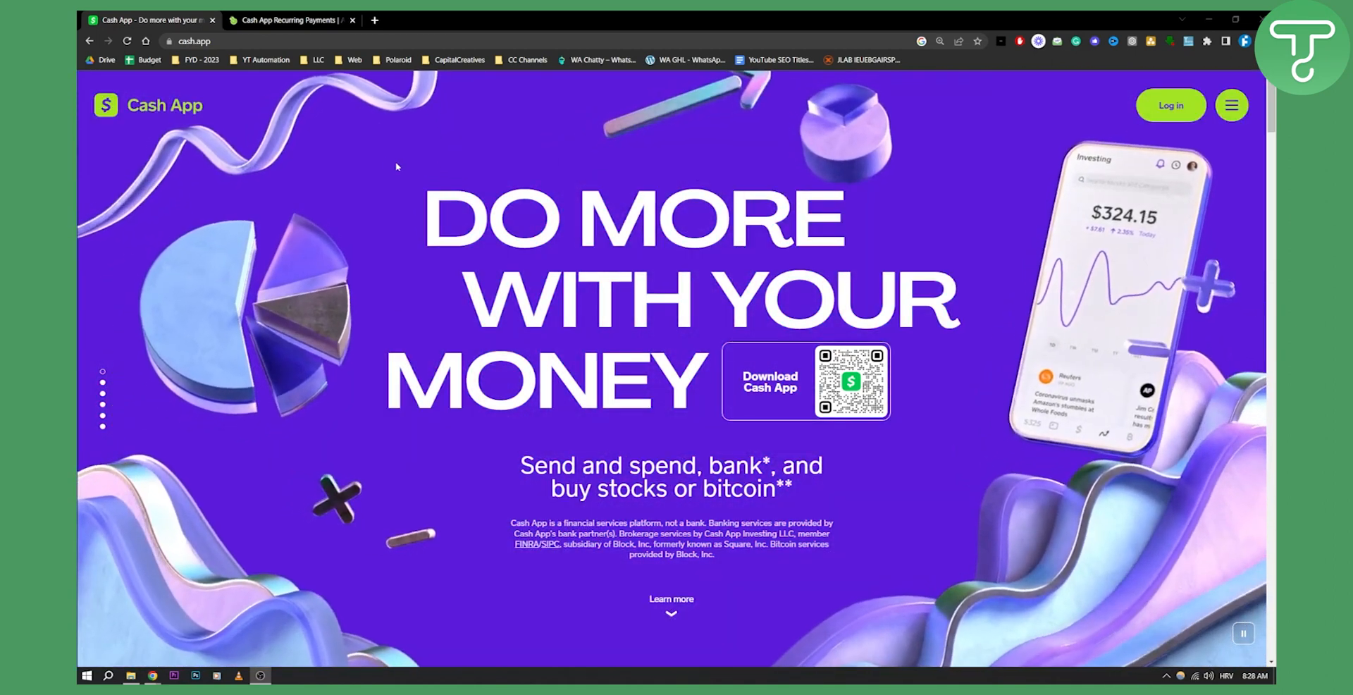
Step: Switch to the Cash App Recurring Payments guide on greentrustcashapplication.com
{"action": "left_click", "coordinate": [288, 20]}
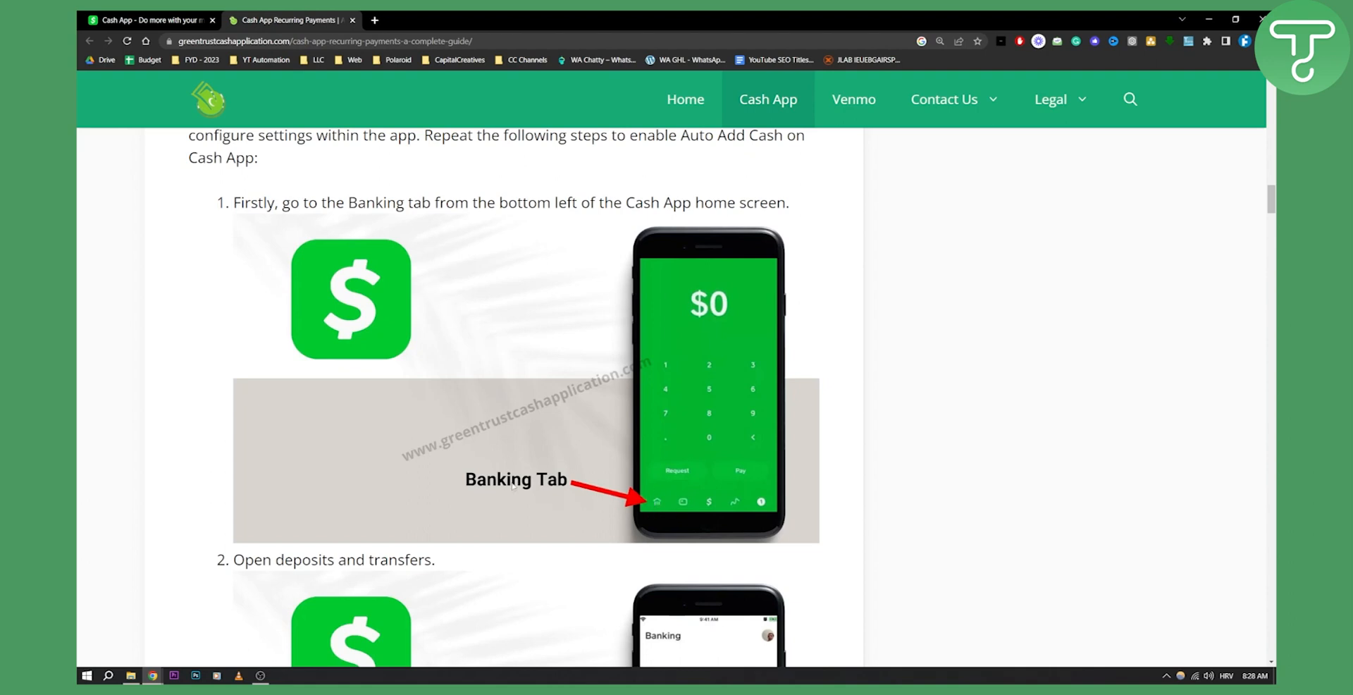
Step: Scroll the guide down to steps 2-4: Deposits & Transfers, Recurring, Auto Add Cash toggle
{"action": "scroll", "scroll_direction": "down", "scroll_amount": 3}
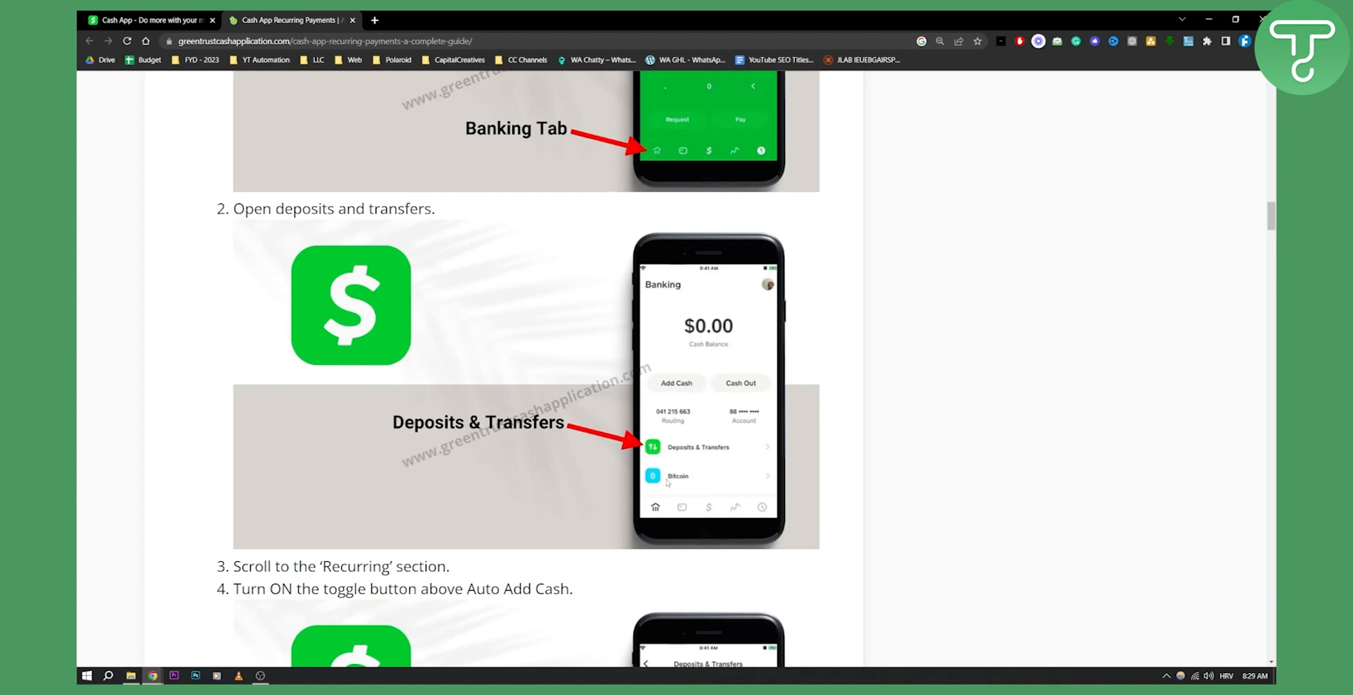
{"action": "mouse_move", "coordinate": [684, 450]}
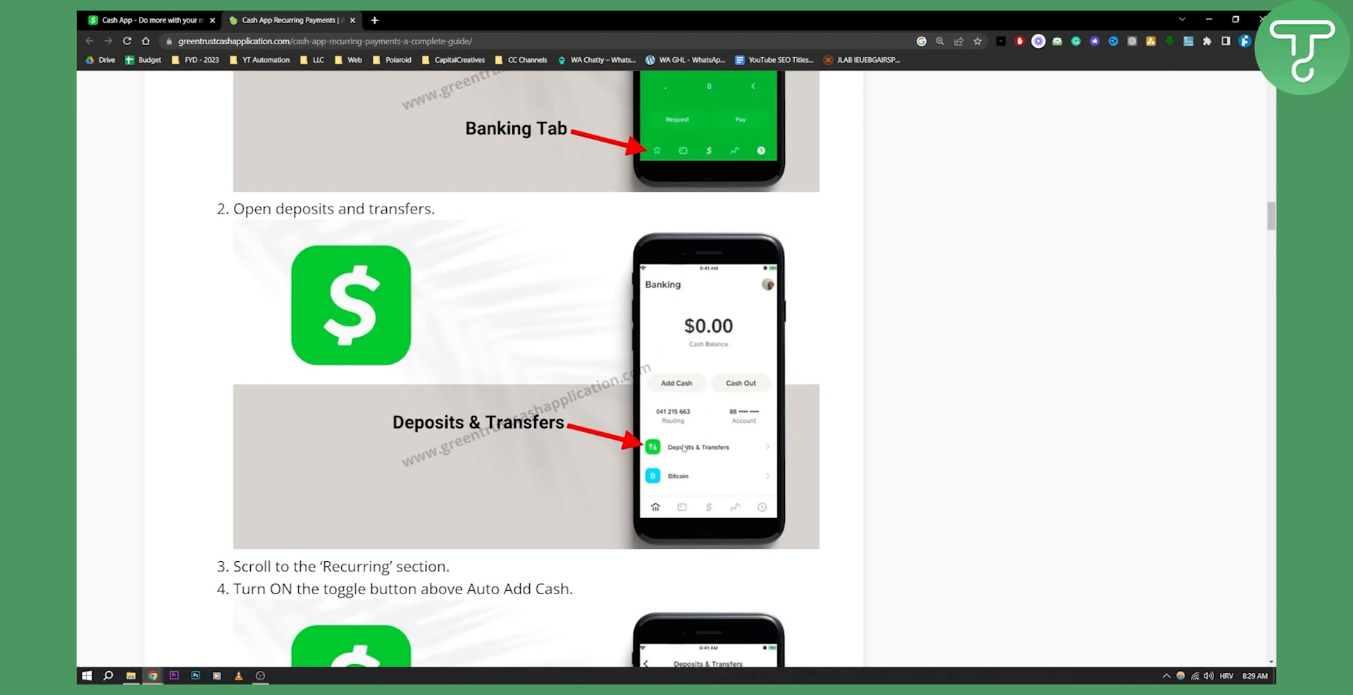
{"action": "mouse_move", "coordinate": [696, 450]}
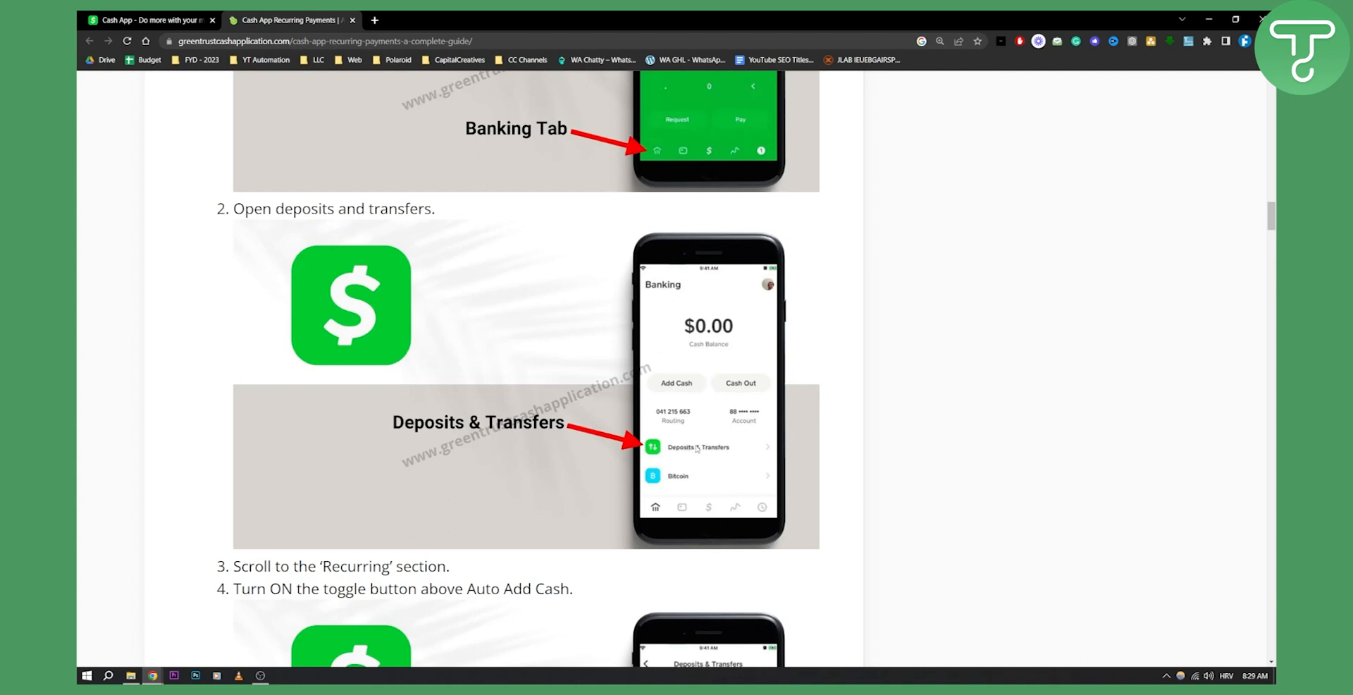
{"action": "scroll", "scroll_direction": "down", "scroll_amount": 3}
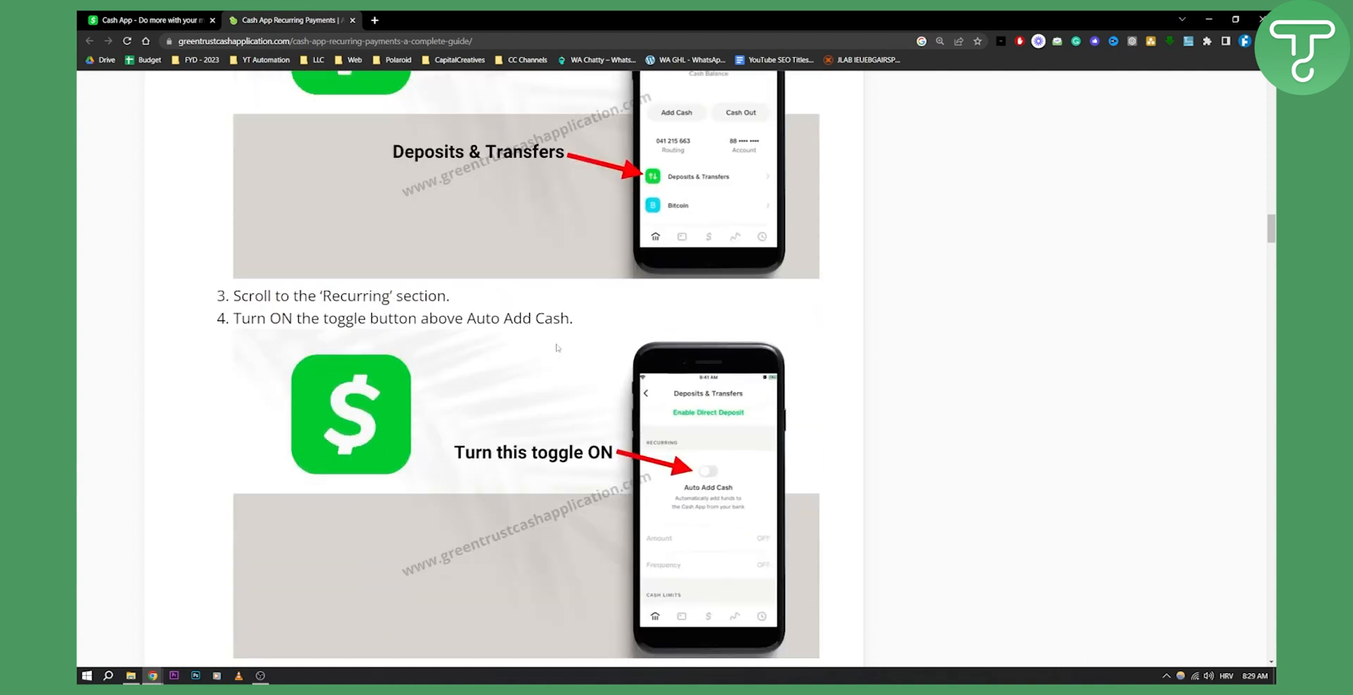
Step: Finish reviewing the Auto Add Cash step and return to the cash.app homepage
{"action": "scroll", "scroll_direction": "down", "scroll_amount": 3}
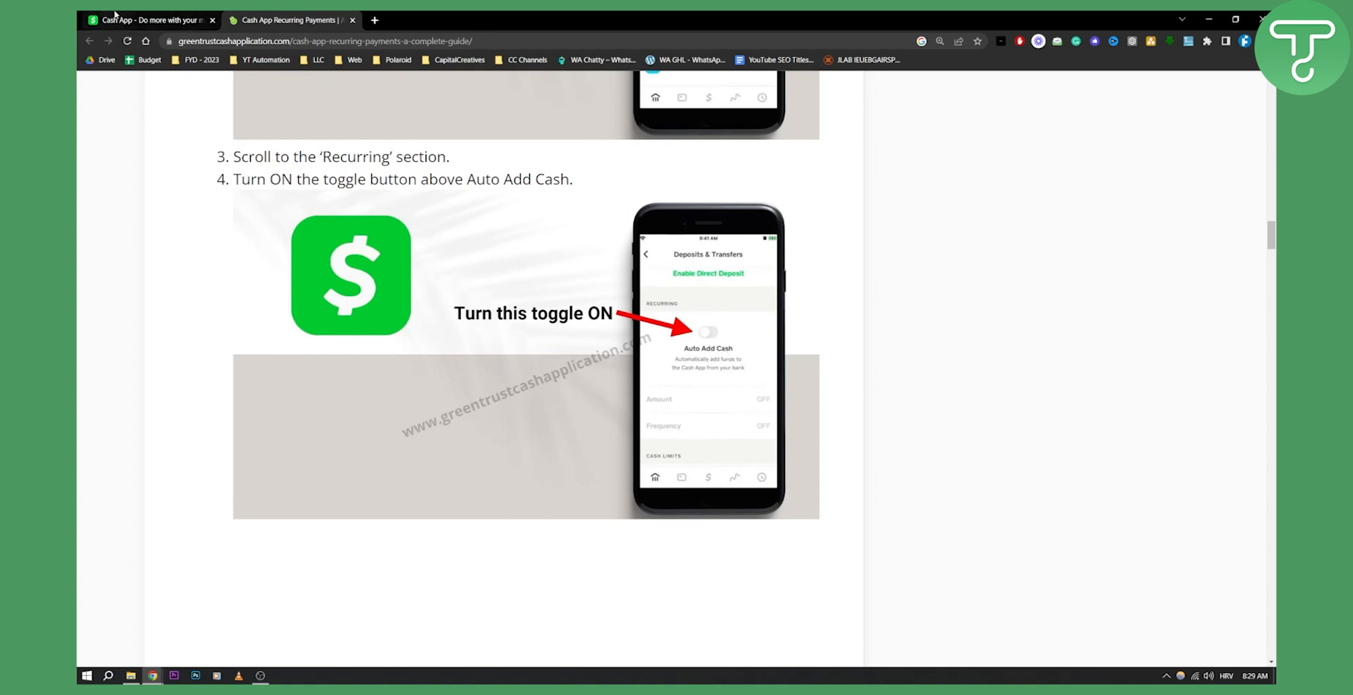
{"action": "left_click", "coordinate": [148, 19]}
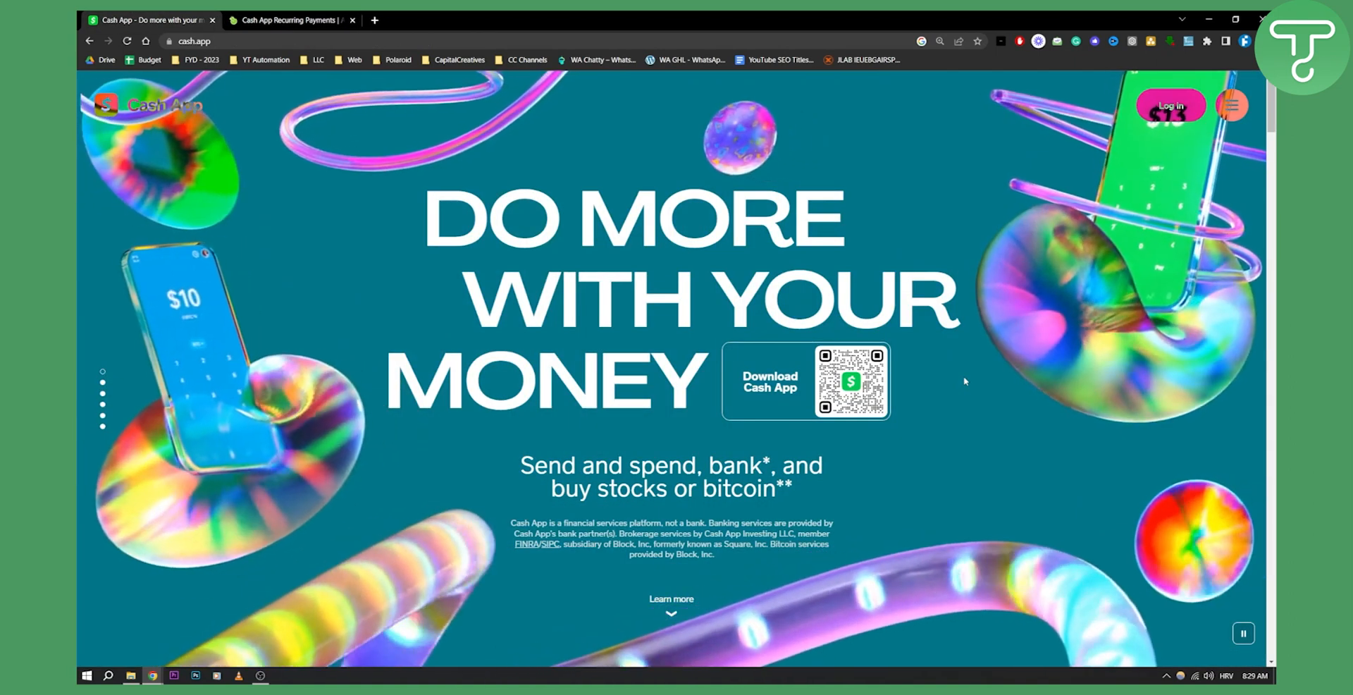